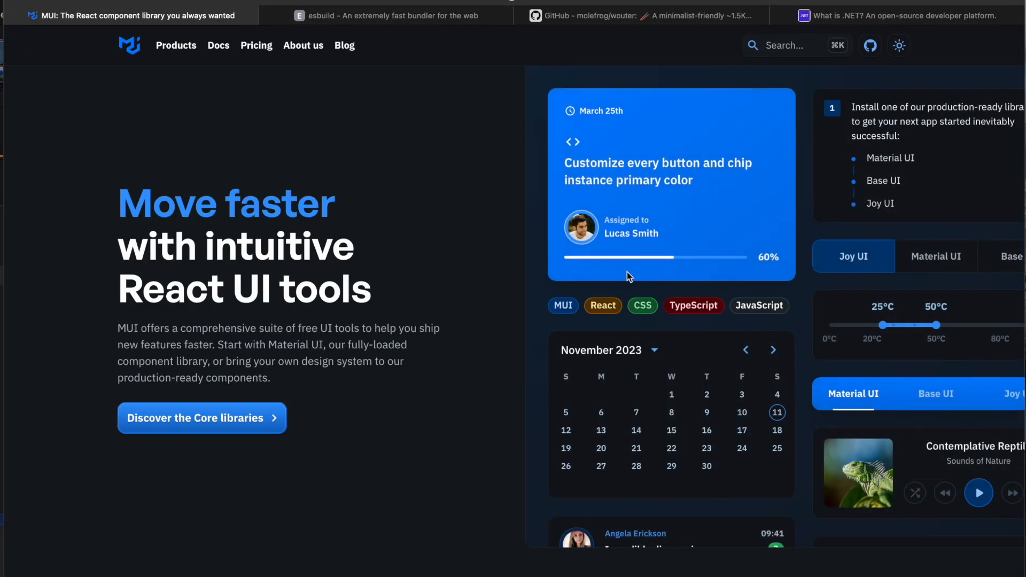
Switch to the esbuild homepage with its bundler speed comparison chart
left_click(389, 15)
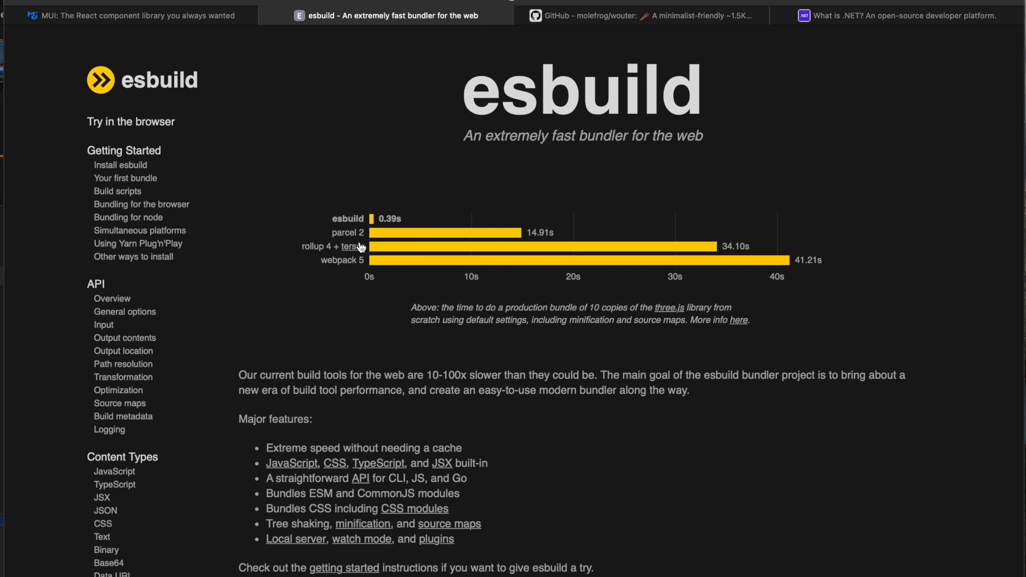
mouse_move(821, 277)
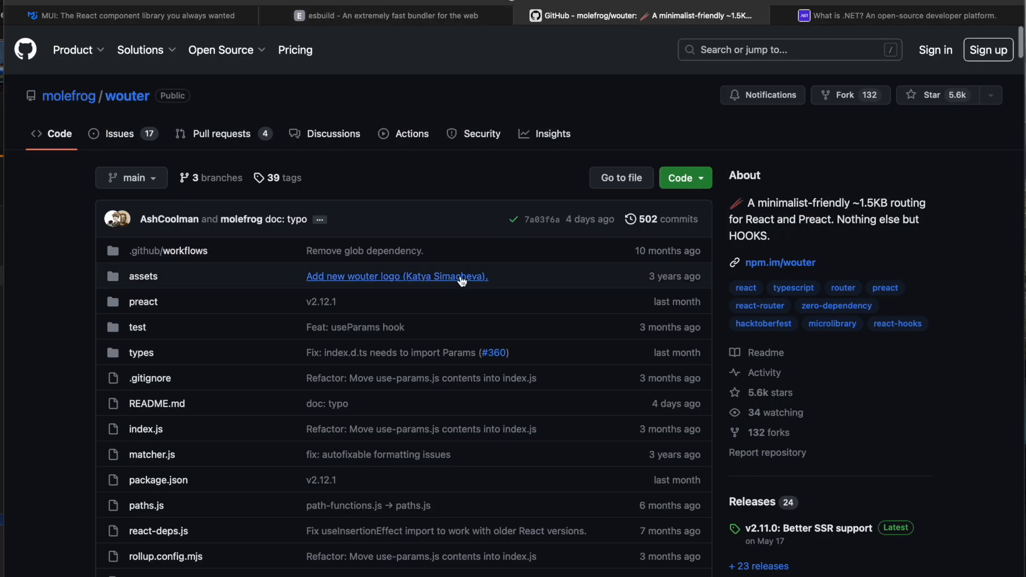
Scroll the wouter repository README down to its Features section and developer quotes
scroll("down", 3)
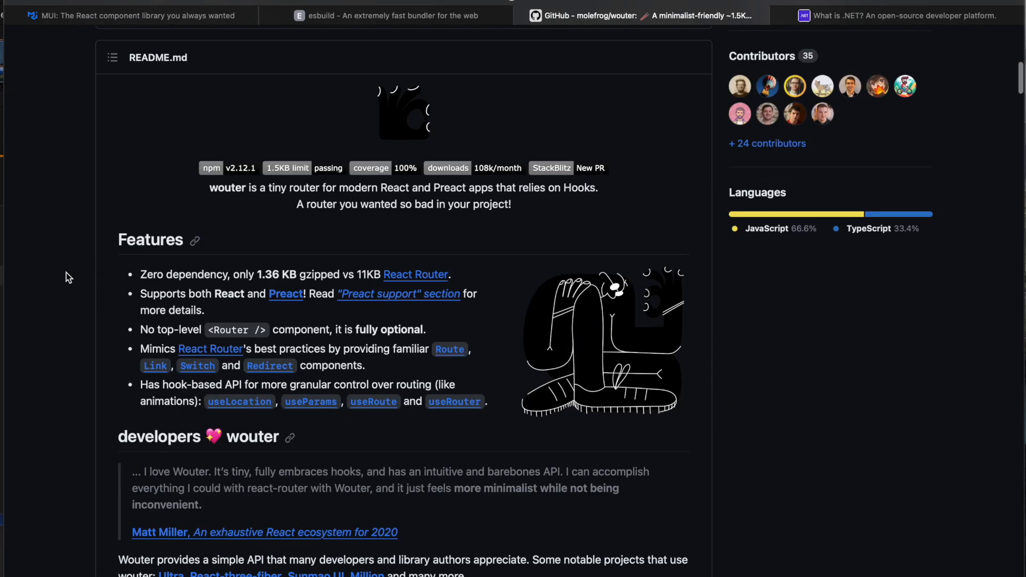
scroll("down", 3)
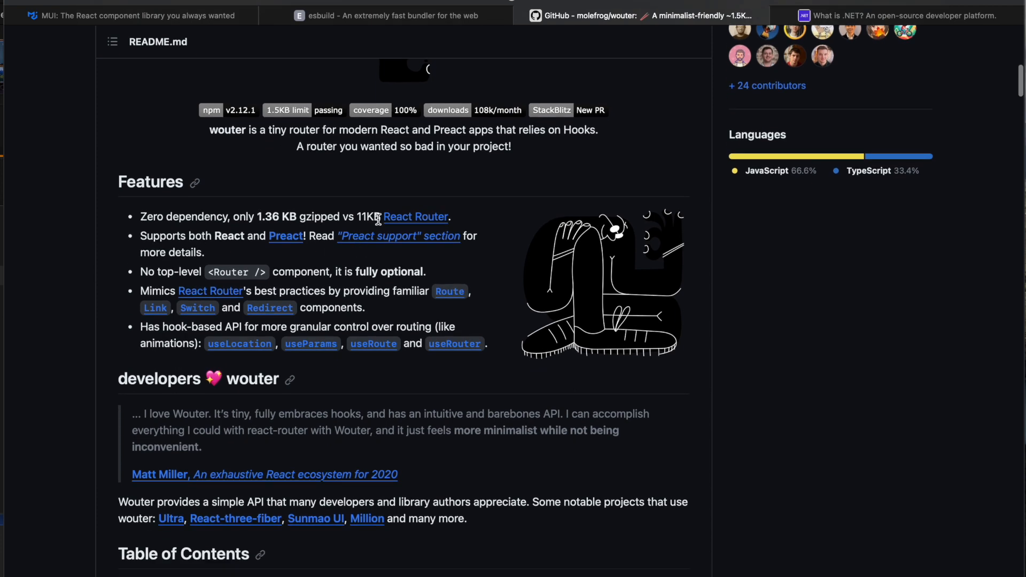